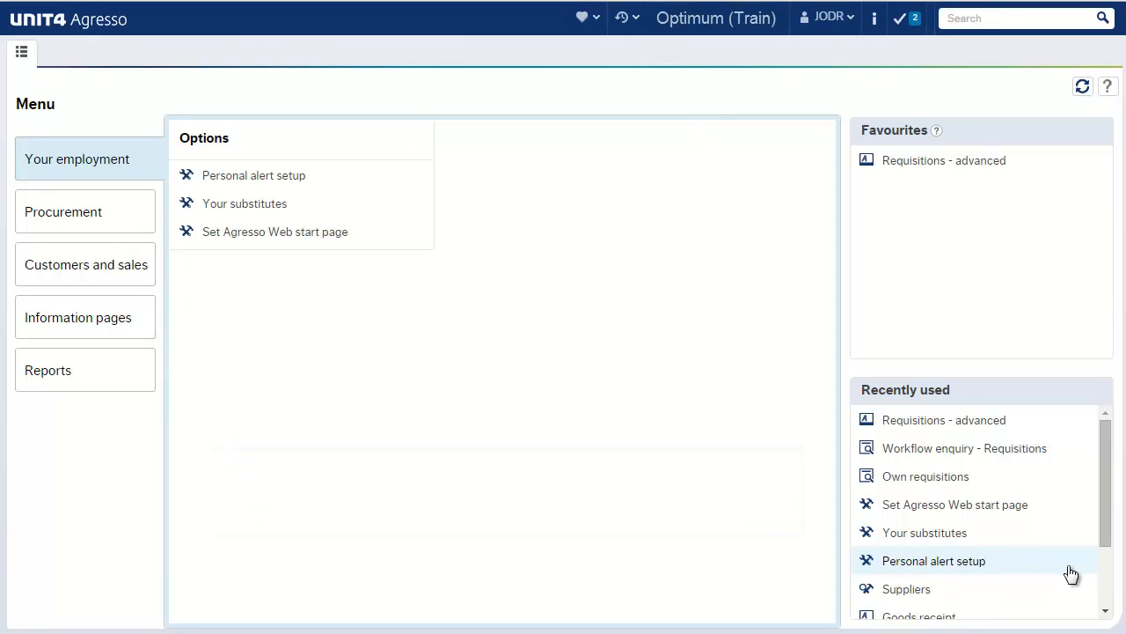
pyautogui.moveTo(426, 377)
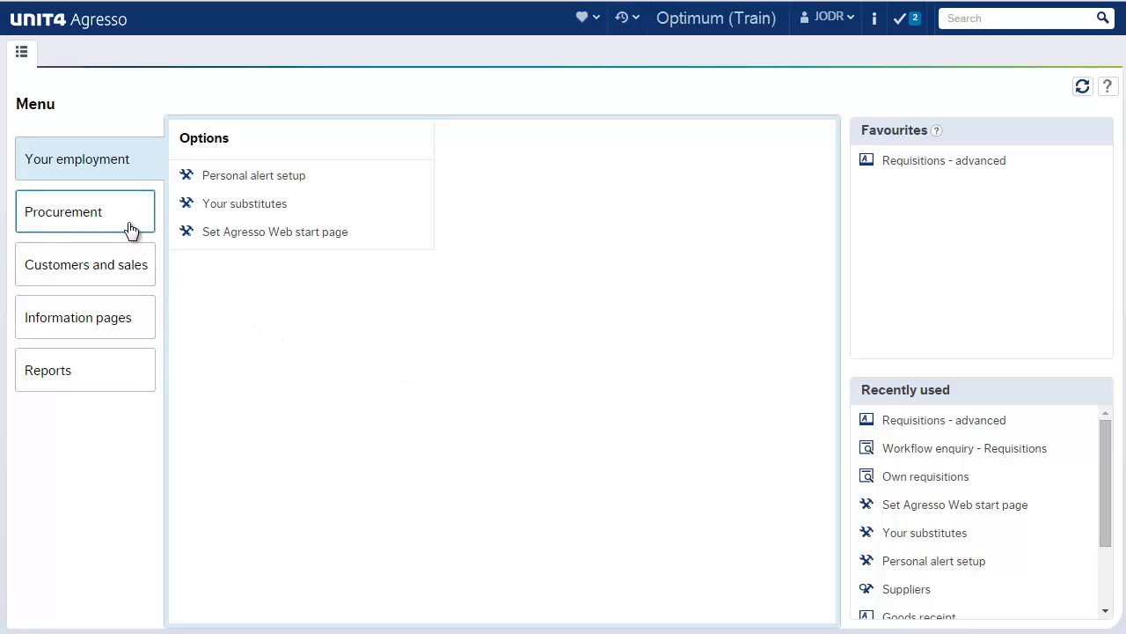
# - Show the Procurement menu with requisition, purchase order, invoice and supplier options
pyautogui.click(63, 211)
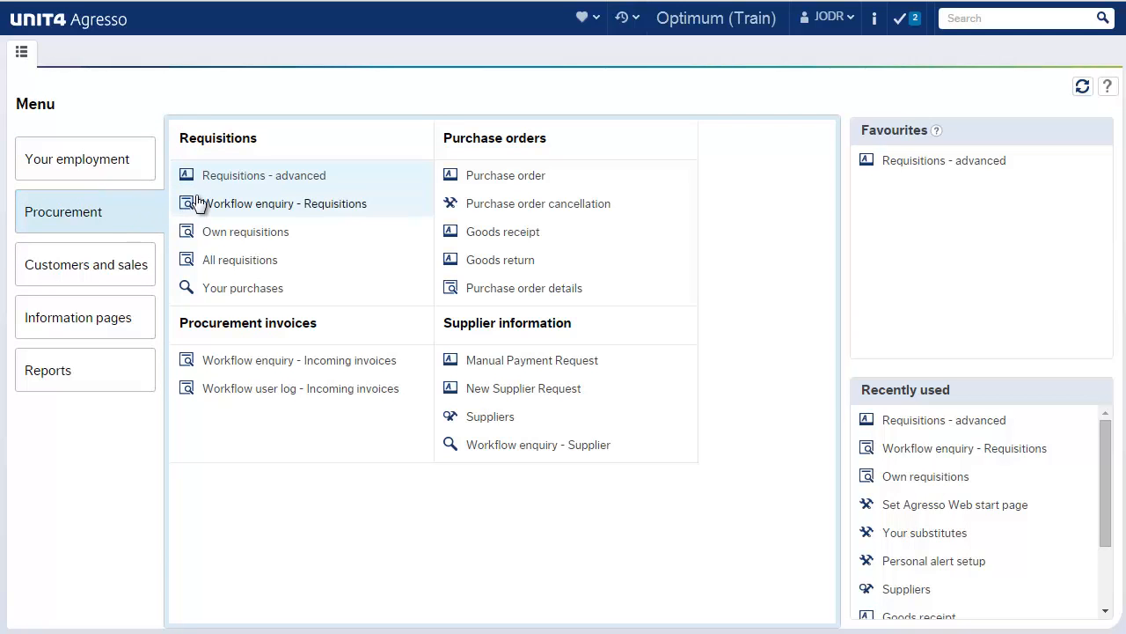
# - Start a new Requisitions - advanced entry with requisitioner pre-filled and status Active
pyautogui.click(262, 176)
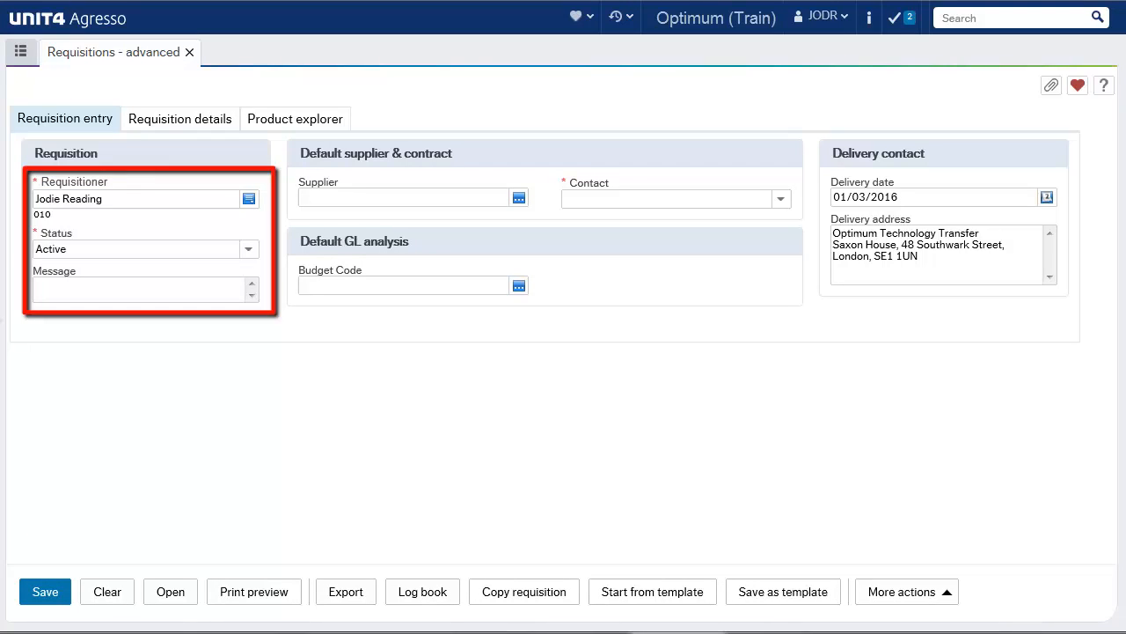
# - Enter the message 'As agreed via email dated 28/02' and begin the supplier entry
pyautogui.write('A')
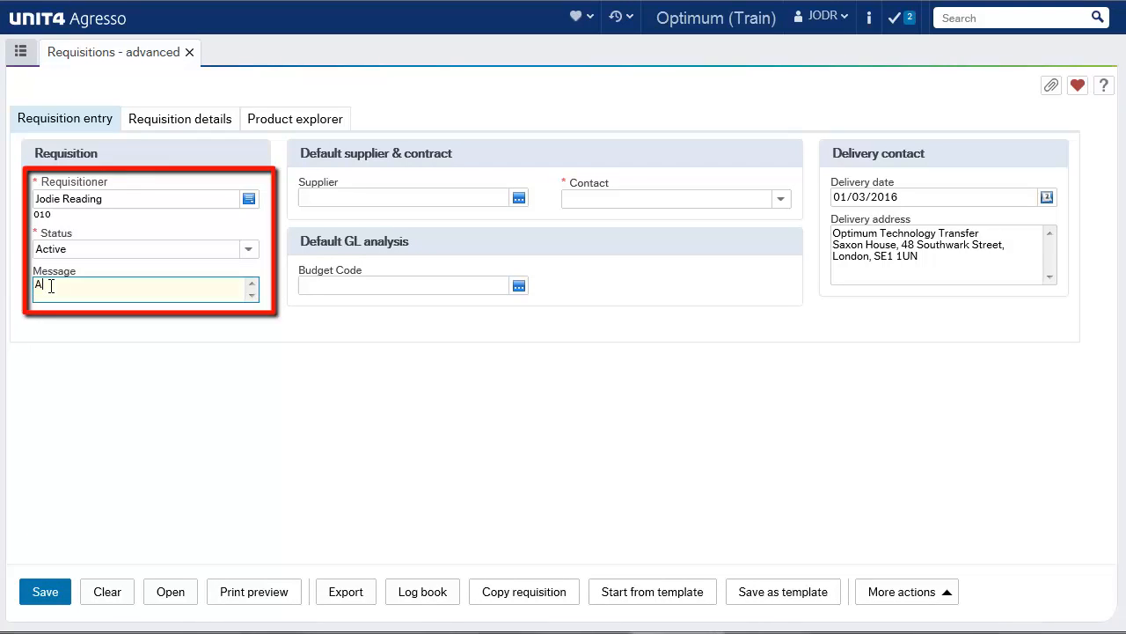
pyautogui.write('s agreed')
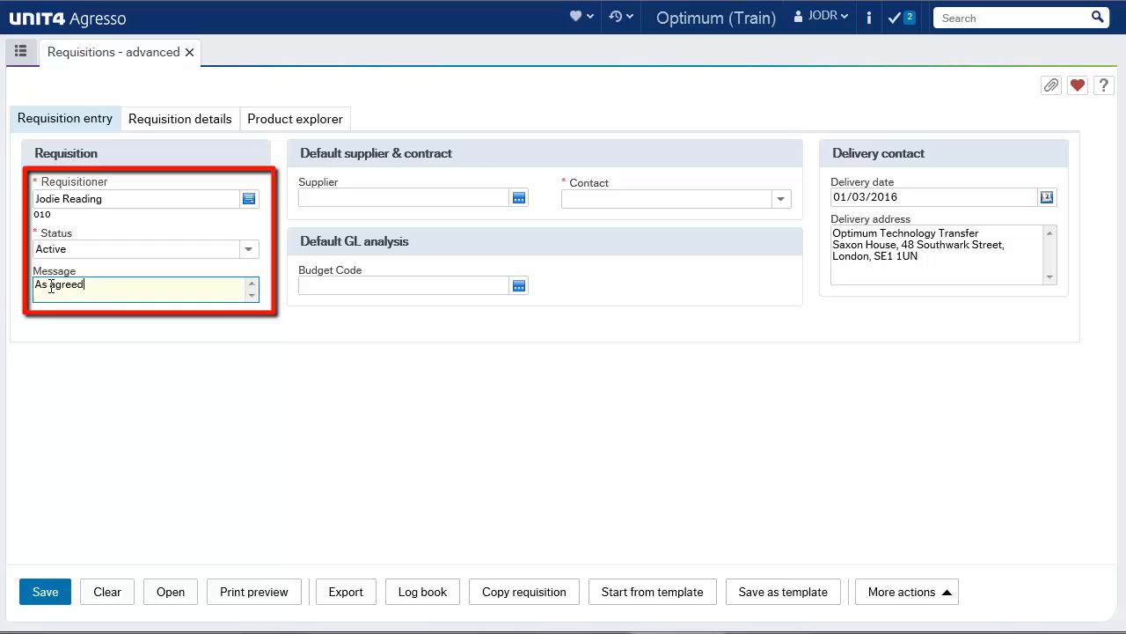
pyautogui.write('via email')
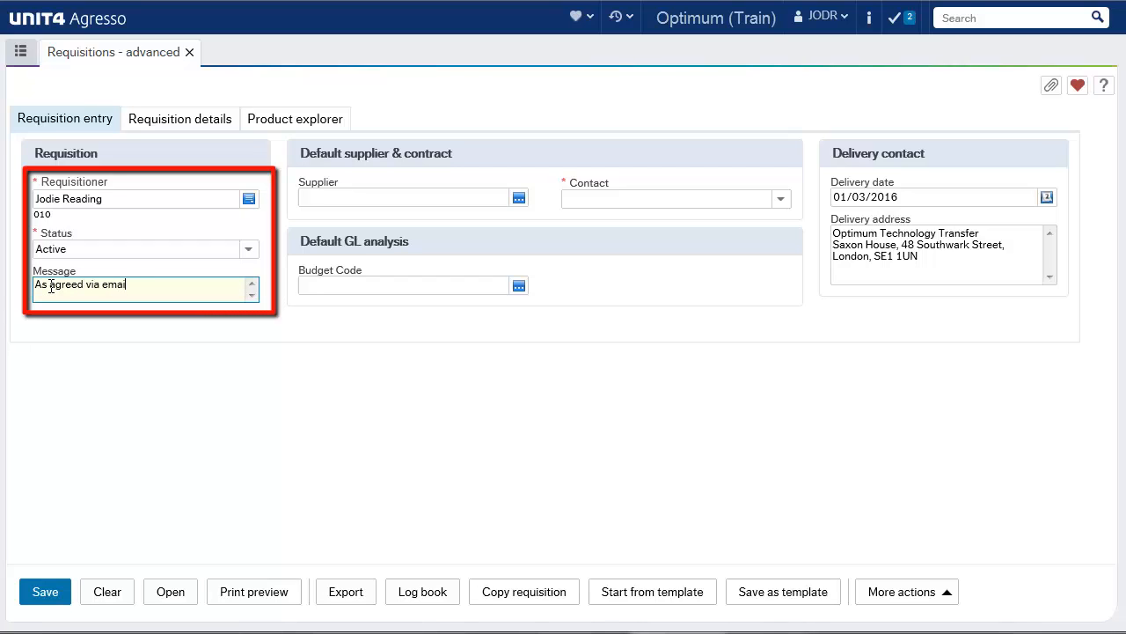
pyautogui.write('dated')
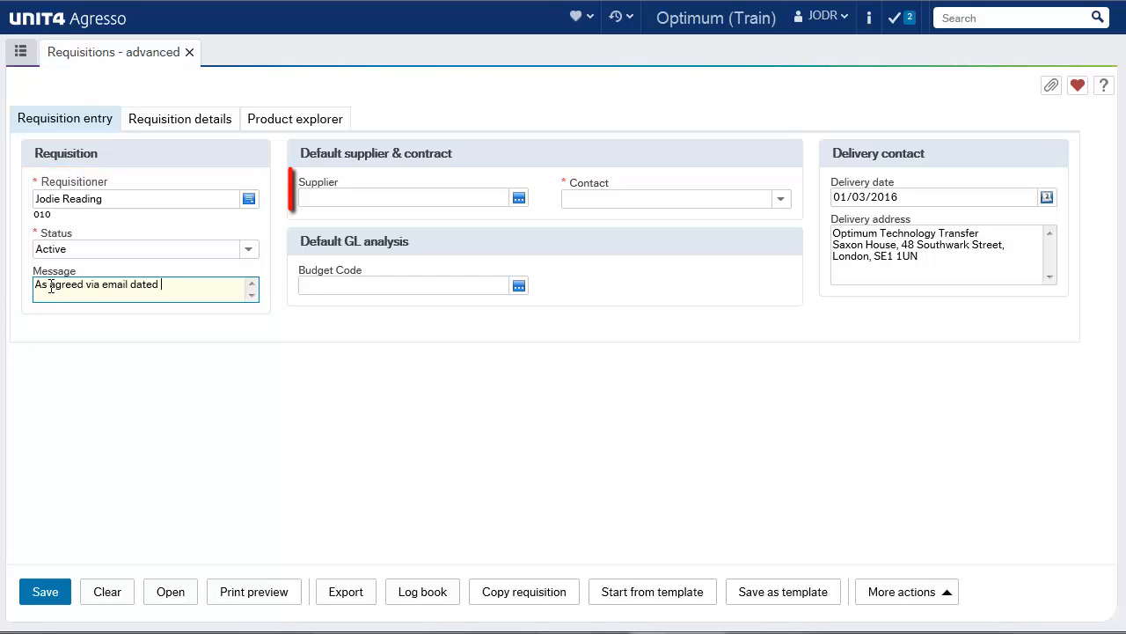
pyautogui.write('28/0')
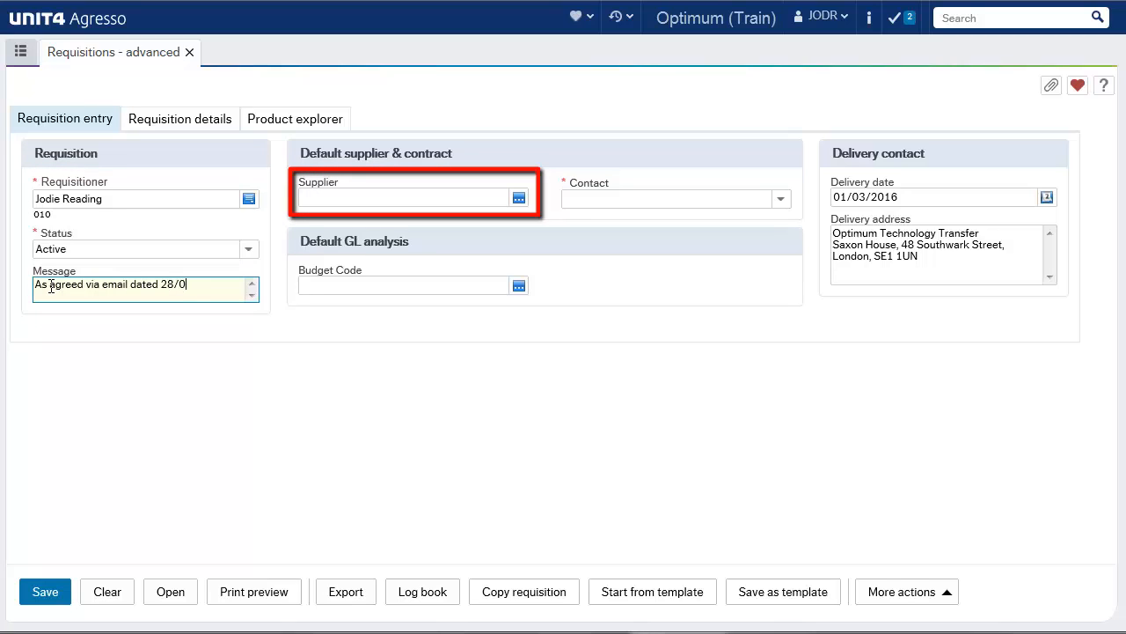
pyautogui.write('u')
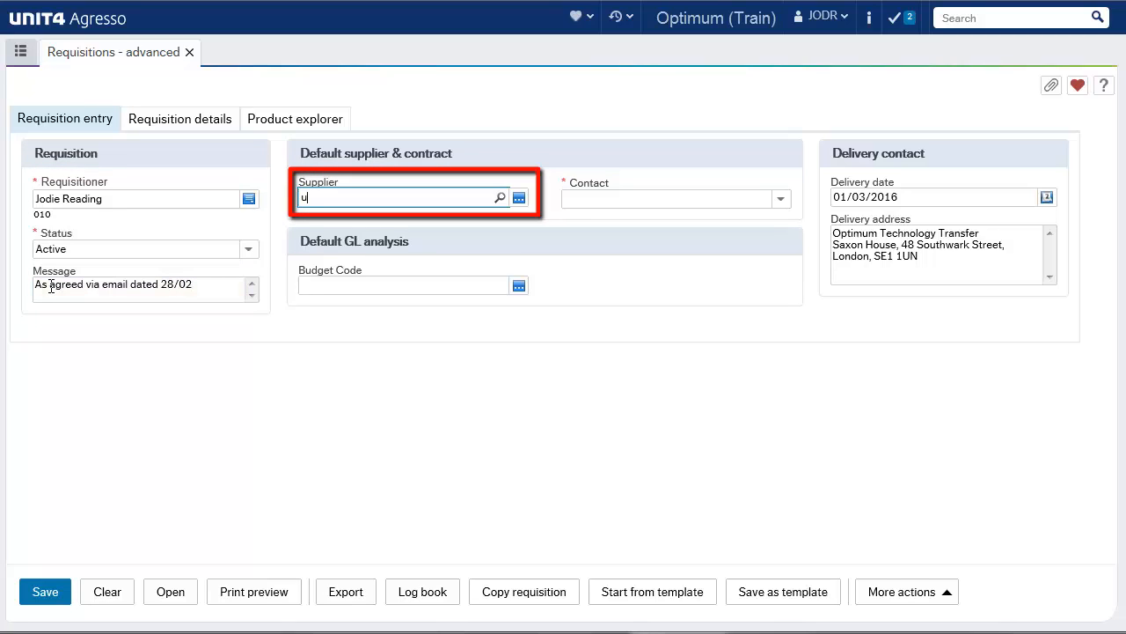
# - Select supplier UN40001 Unit 4 Business Software Ltd and budget code CONSULT - 001
pyautogui.write('nit 4')
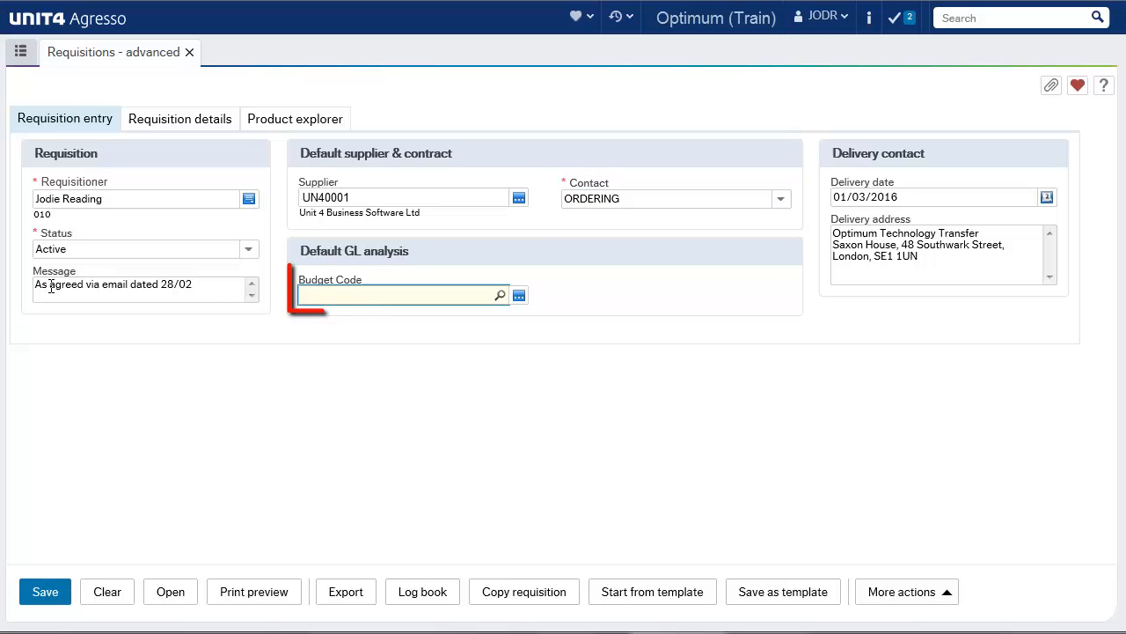
pyautogui.write('co')
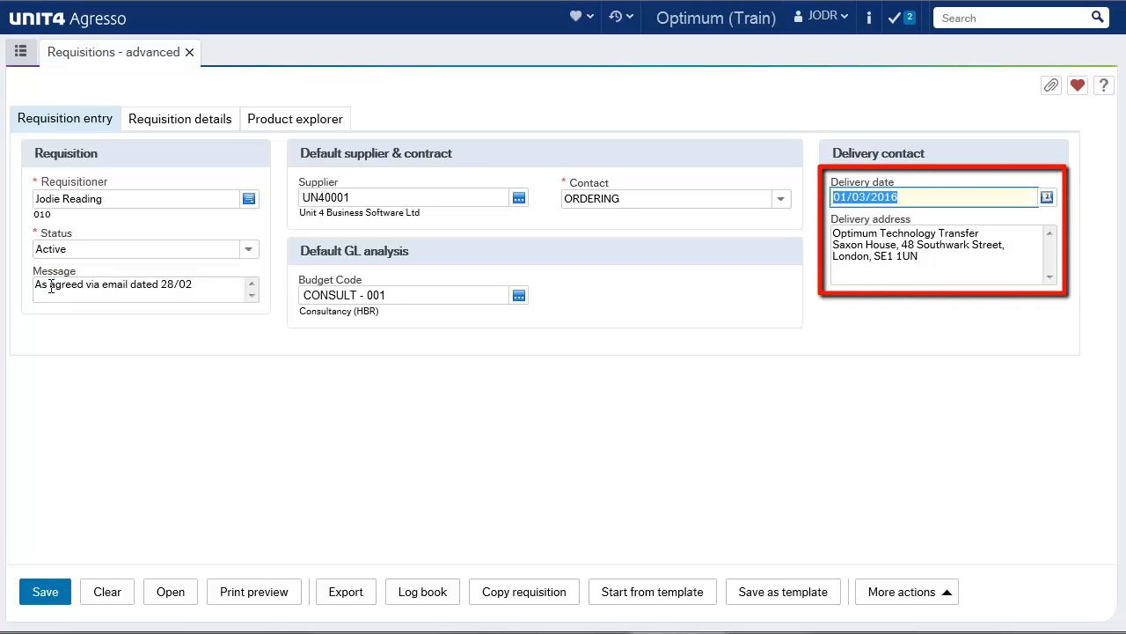
pyautogui.click(936, 245)
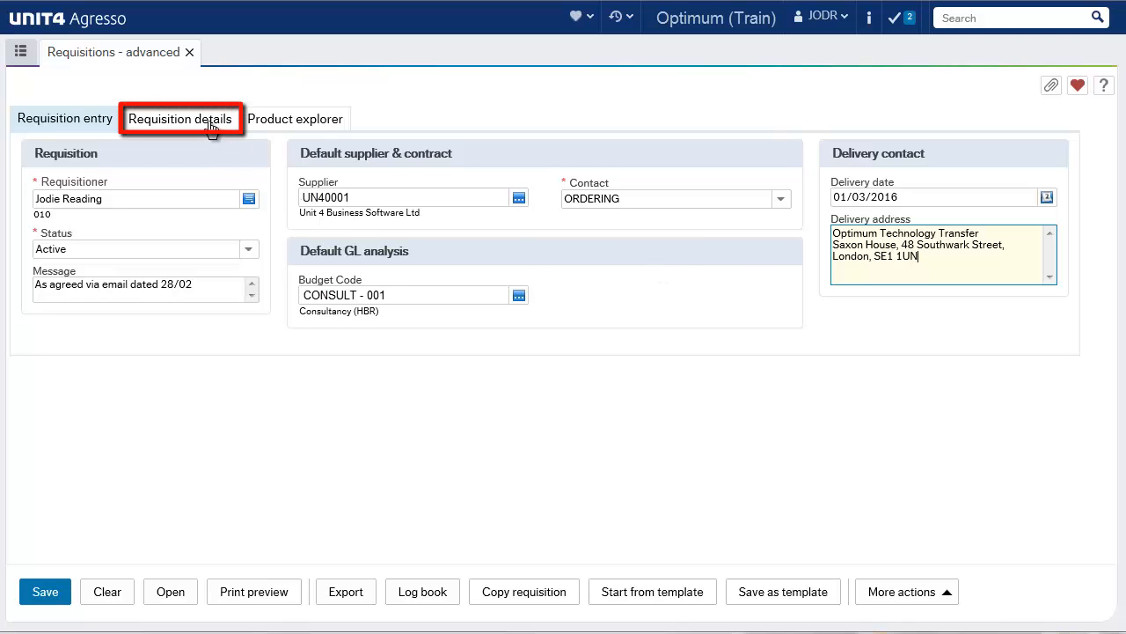
# - Switch to Requisition details to add a first line for supplier UN40001 in GBP
pyautogui.click(179, 120)
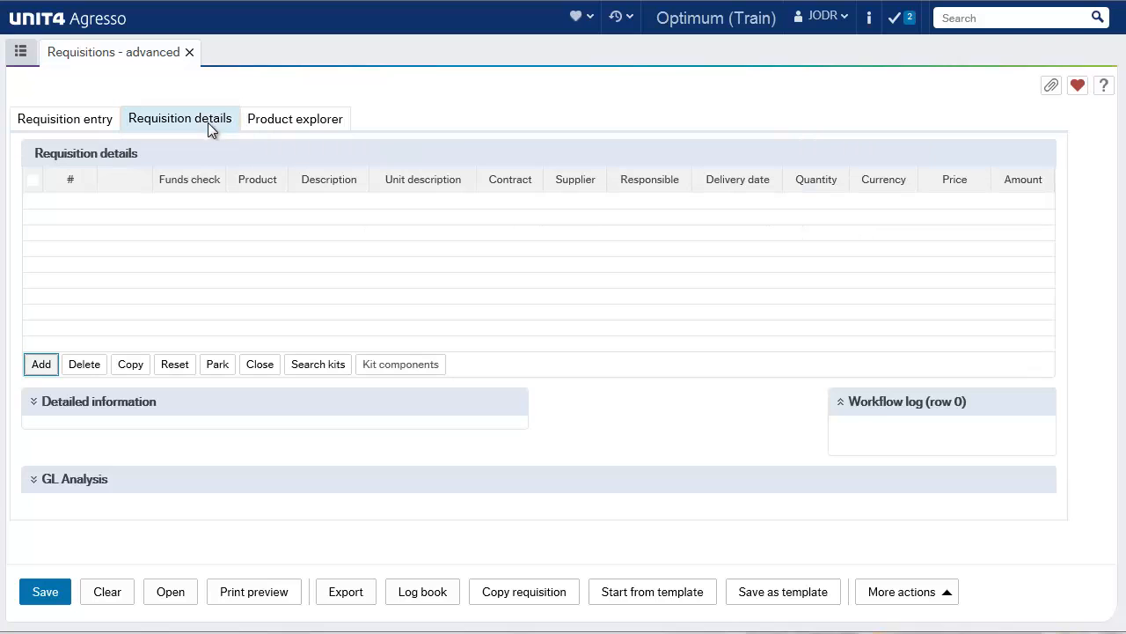
pyautogui.moveTo(257, 206)
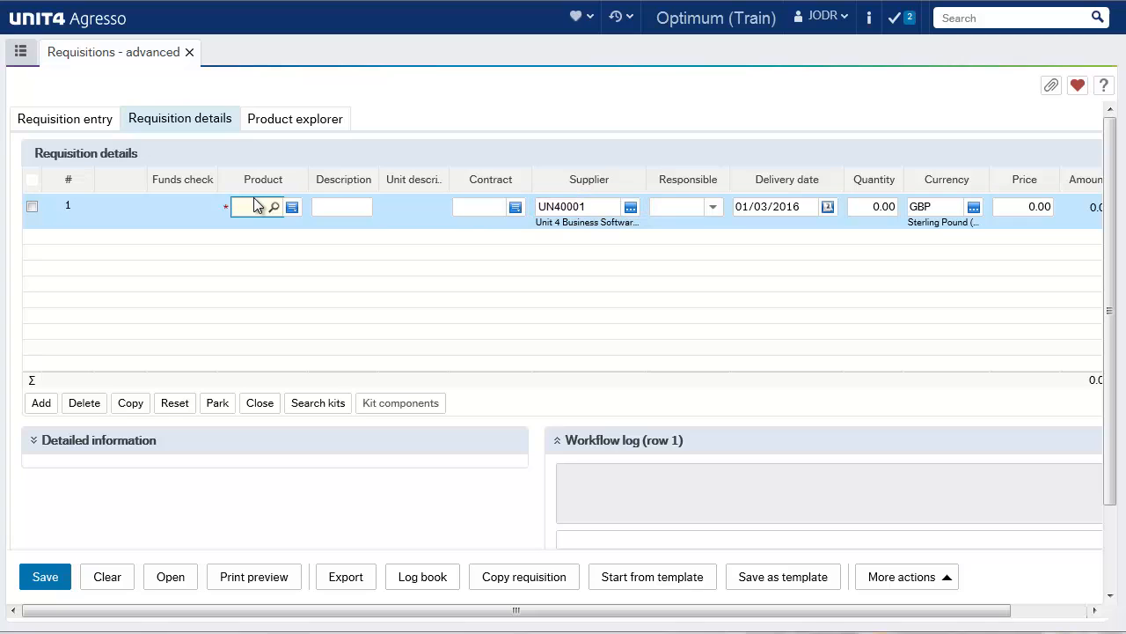
# - Fill line 1 with product 151800 Legal Services, a responsible person and price 695
pyautogui.write('leg')
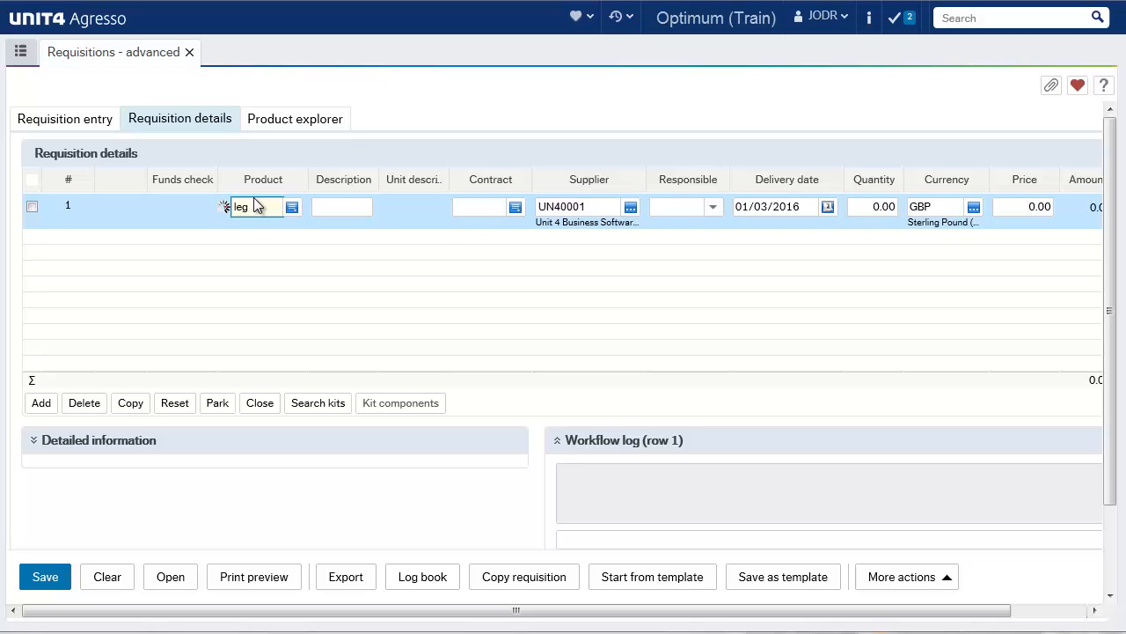
pyautogui.write('151800')
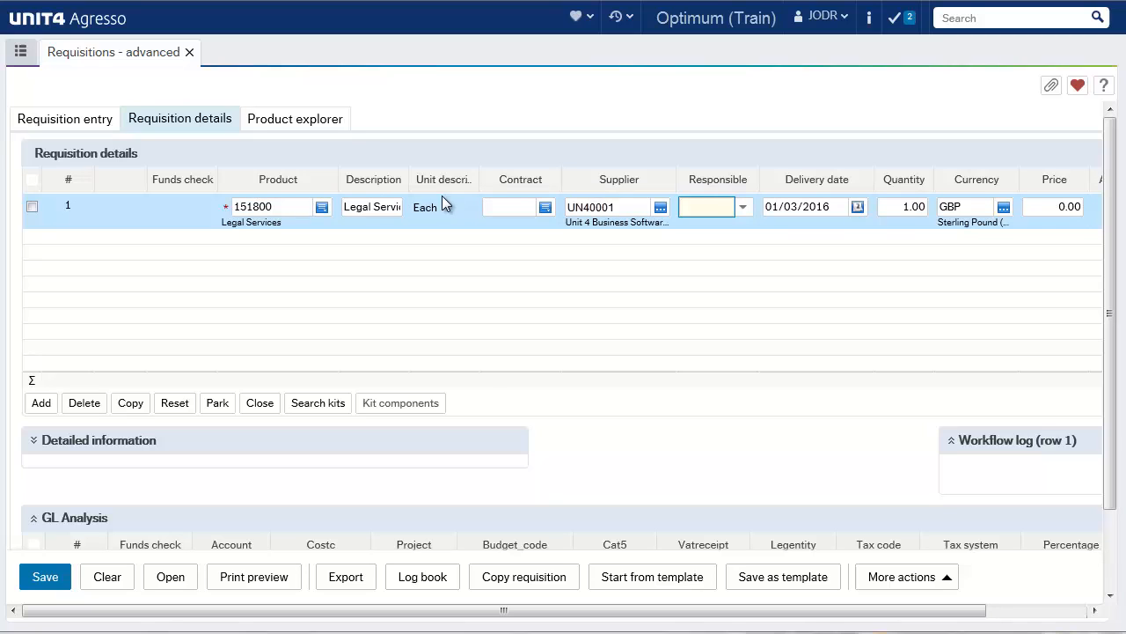
pyautogui.moveTo(743, 208)
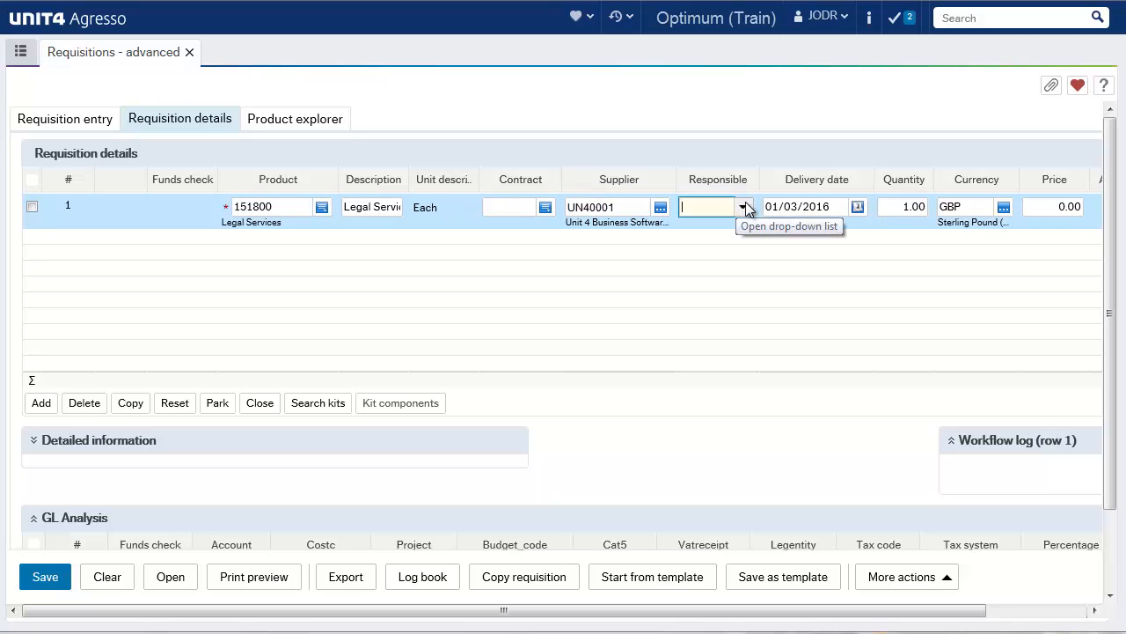
pyautogui.click(742, 208)
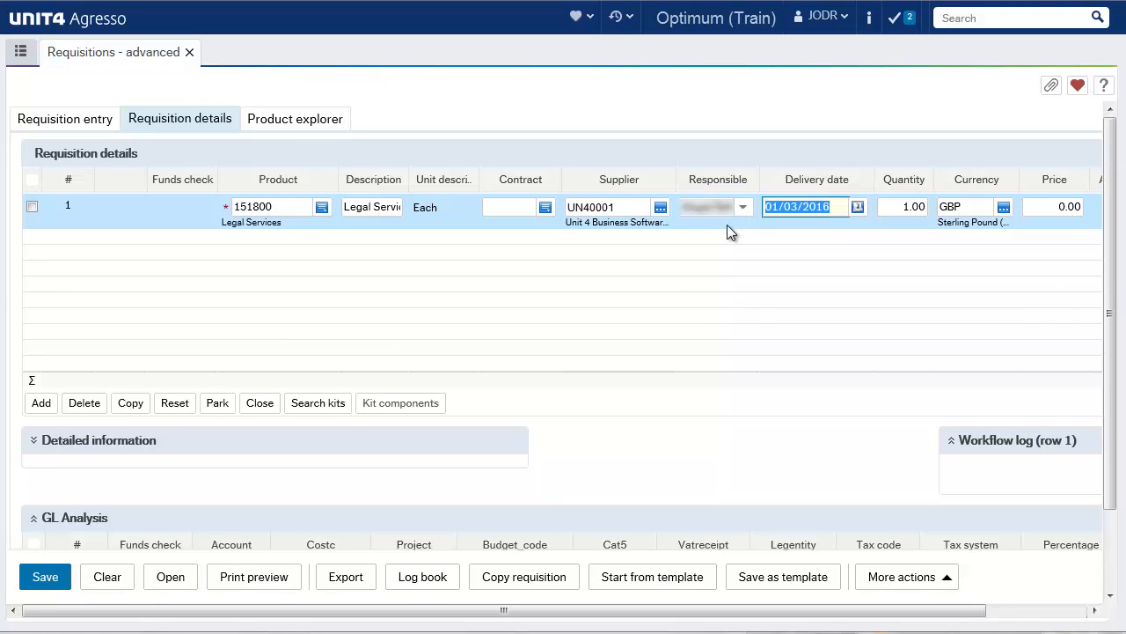
pyautogui.click(1052, 206)
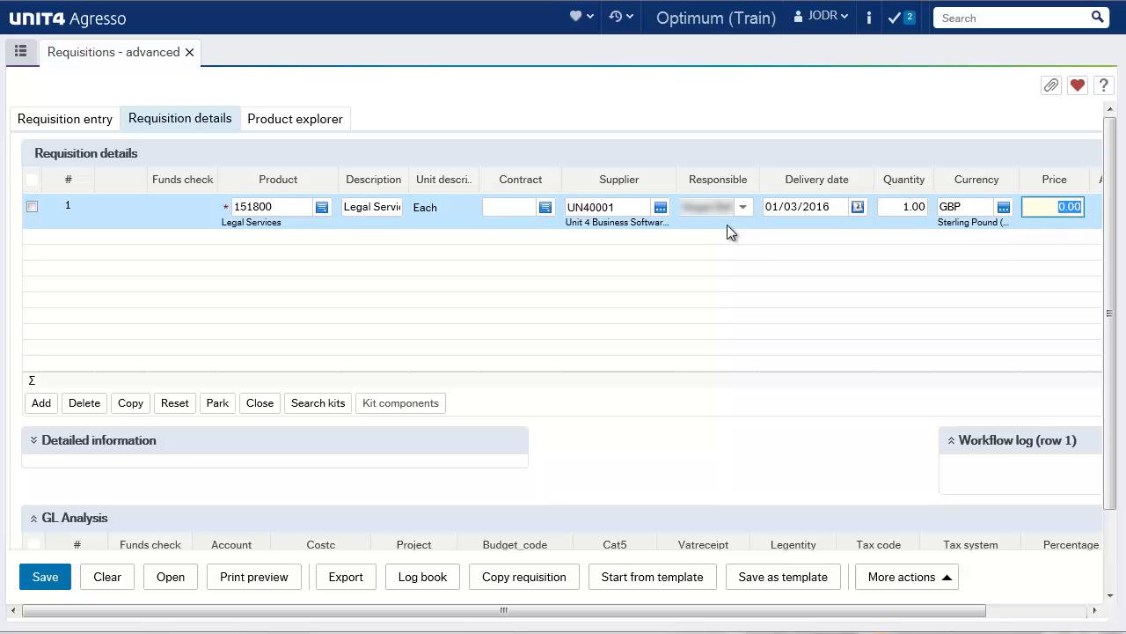
pyautogui.write('695')
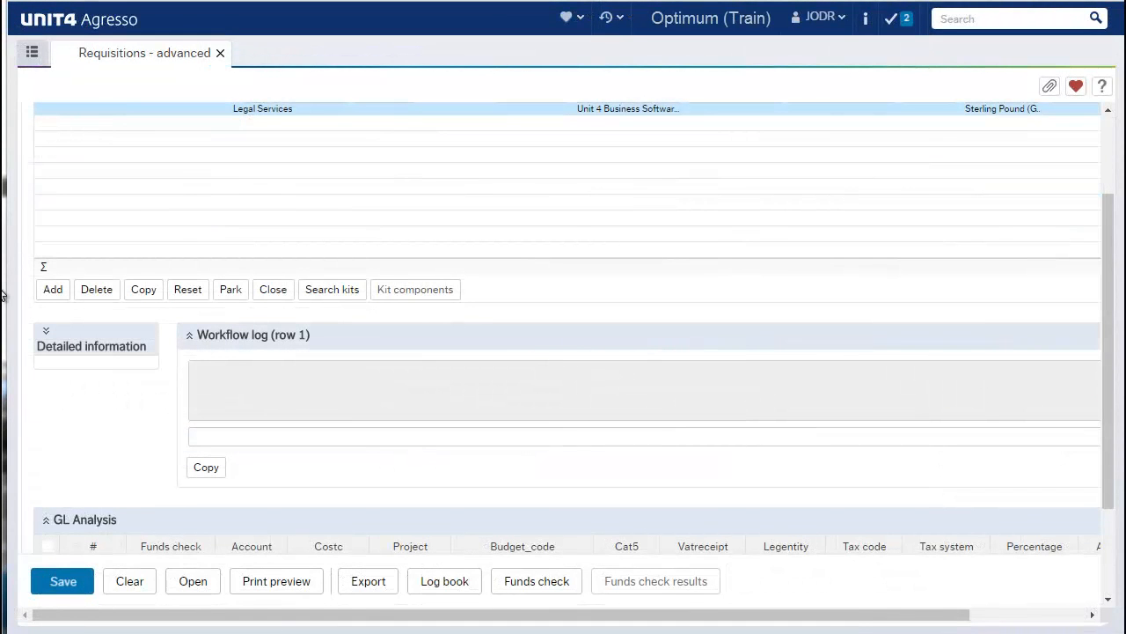
# - Give line 1 the product text 'Pension employment advice' under Detailed information
pyautogui.click(46, 334)
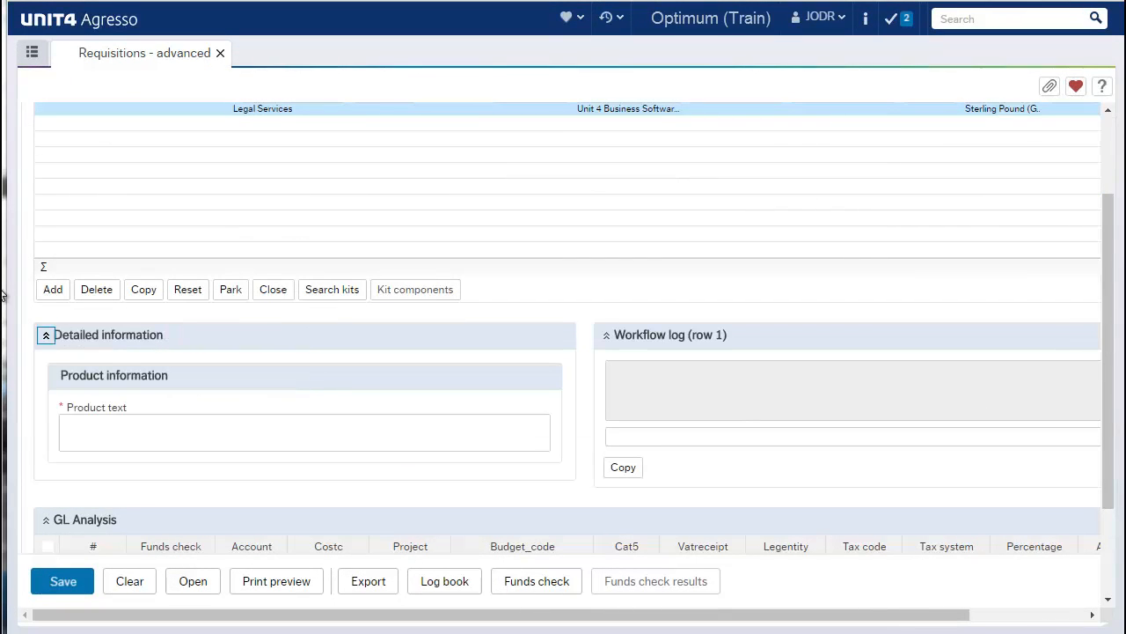
pyautogui.write('Pe')
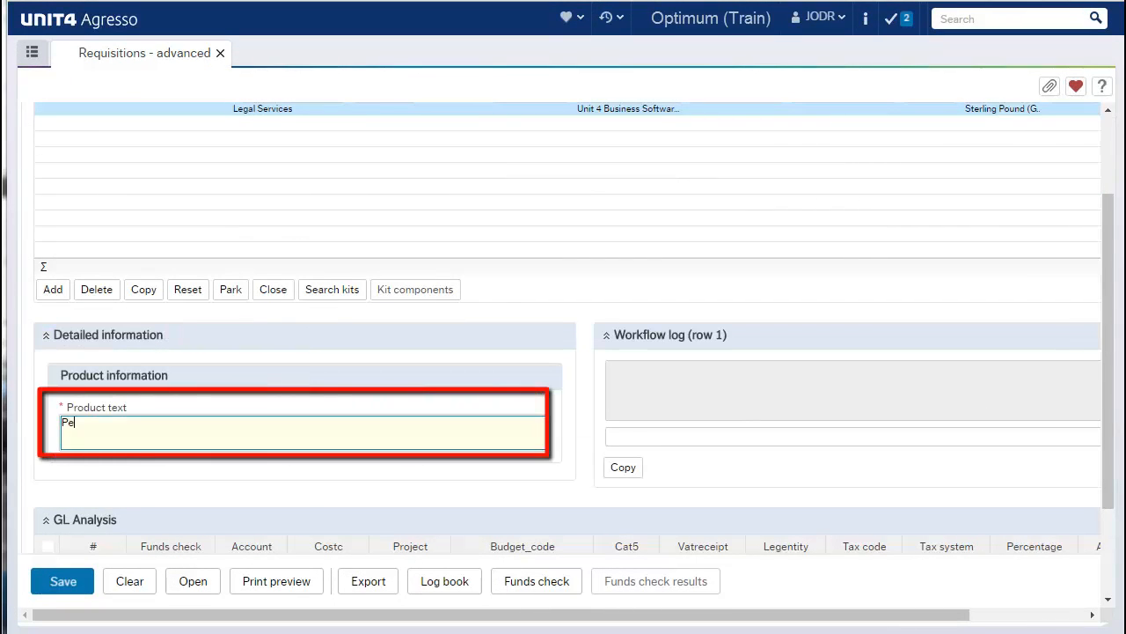
pyautogui.write('nsion em')
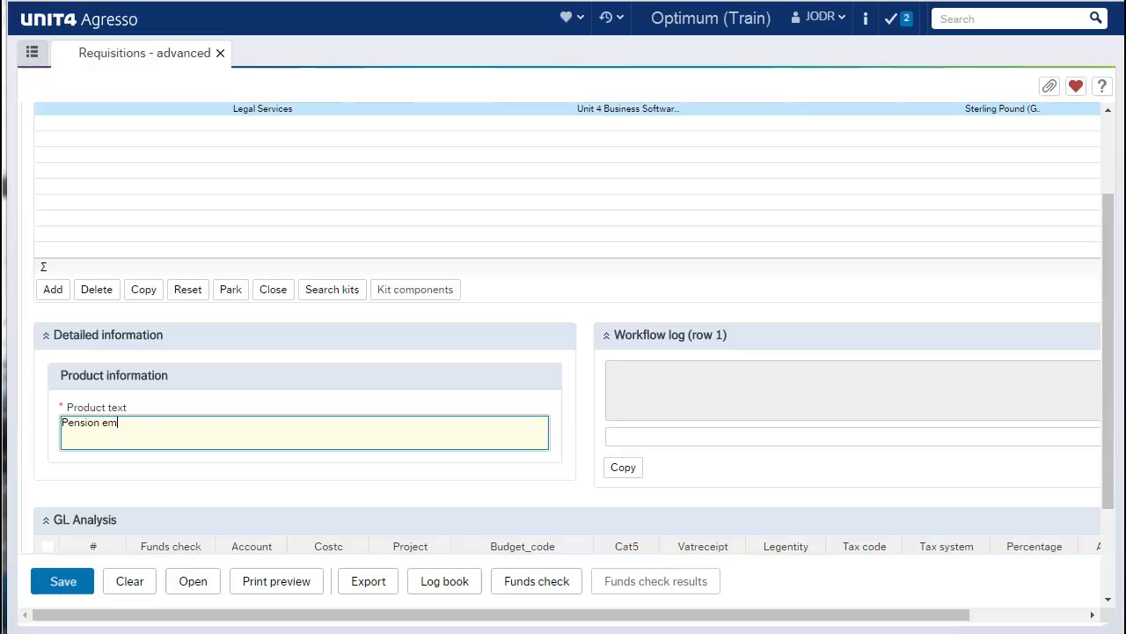
pyautogui.write('ployment')
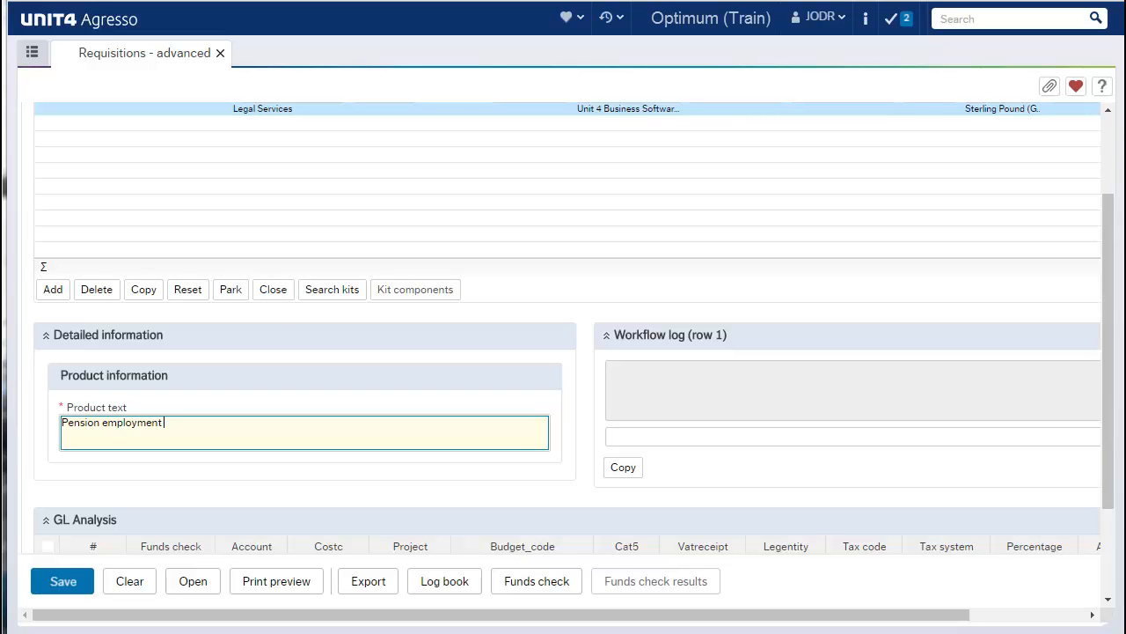
pyautogui.write('advice')
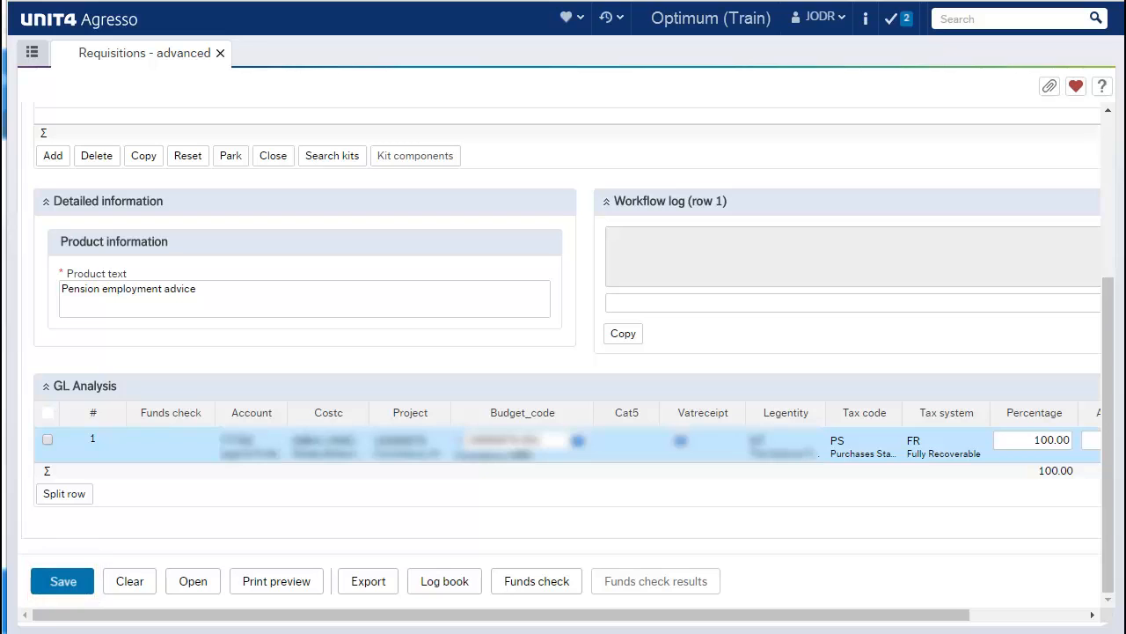
# - Save the requisition, confirmed as requisition number 50000529
pyautogui.click(64, 580)
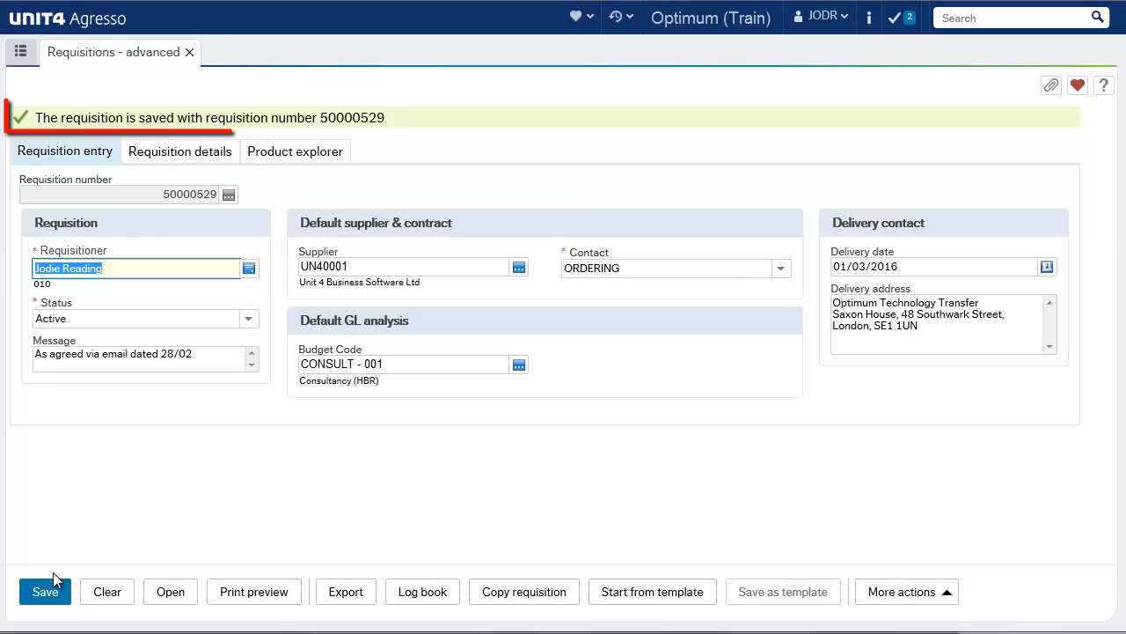